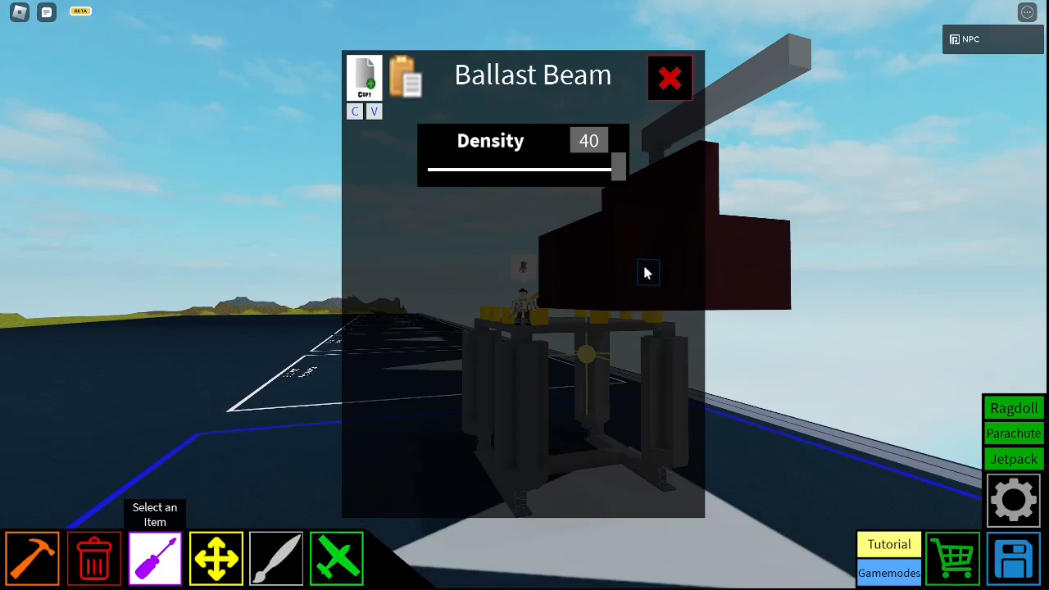
pyautogui.moveTo(713, 275)
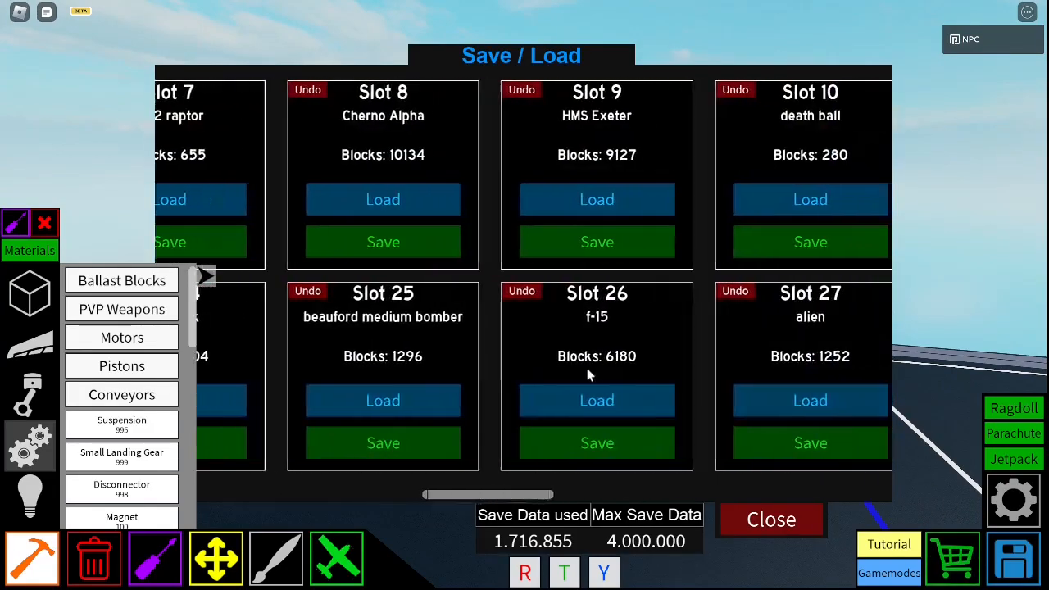
pyautogui.hscroll(3)
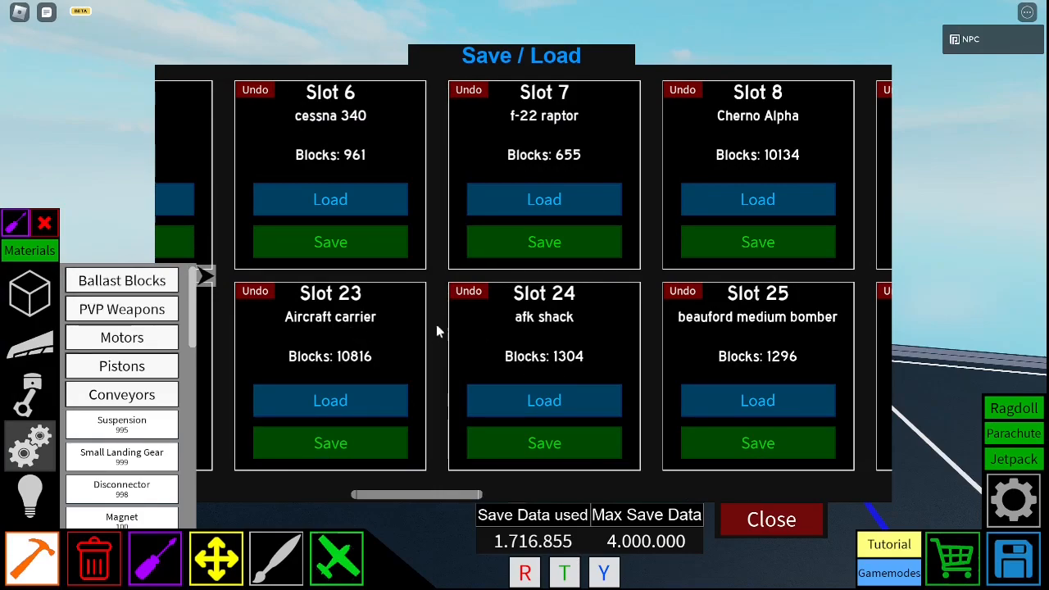
pyautogui.moveTo(302, 335)
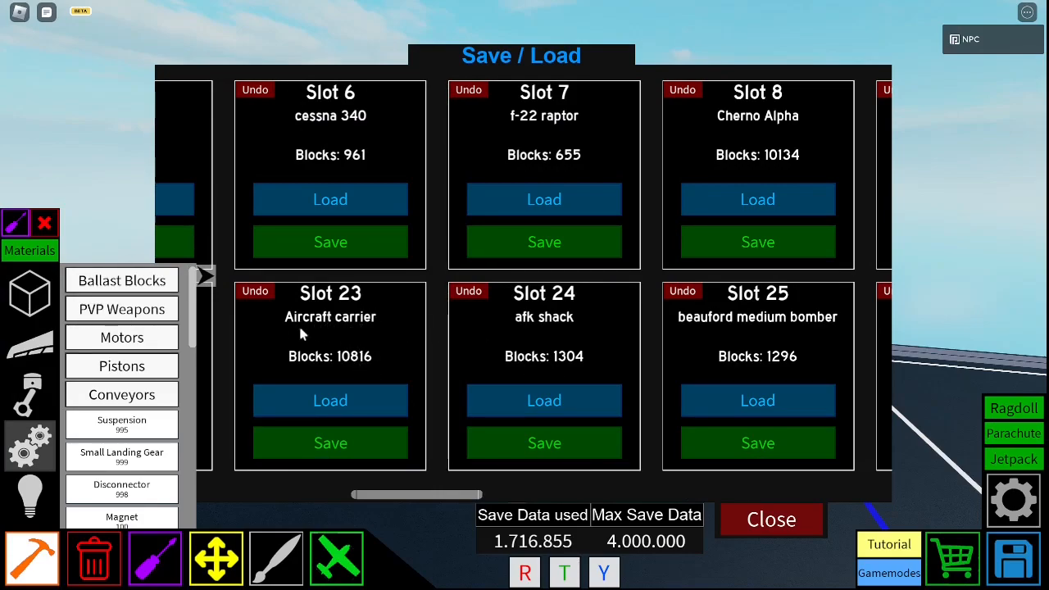
pyautogui.hscroll(3)
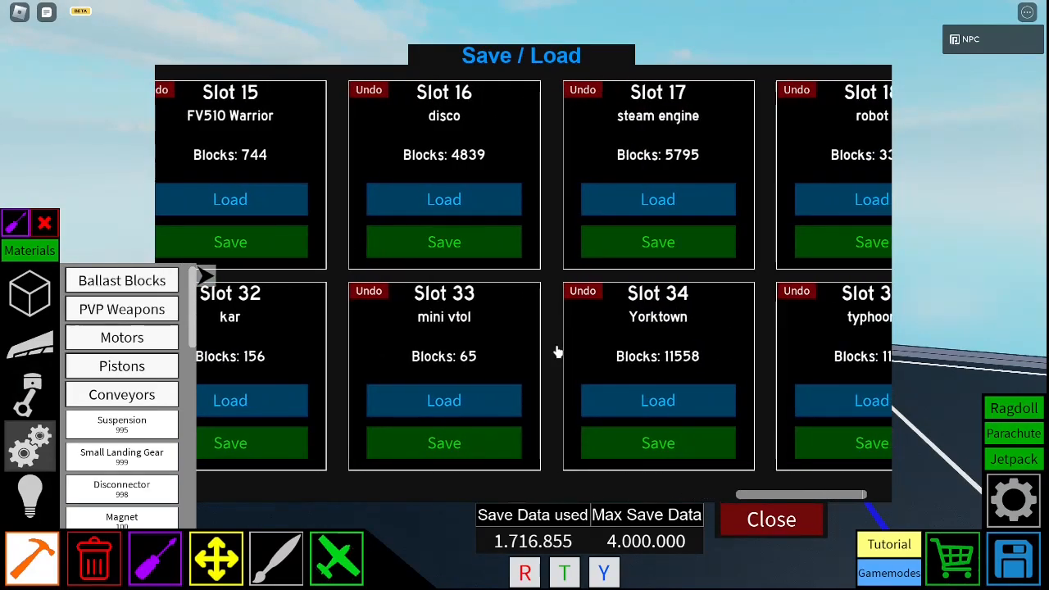
pyautogui.hscroll(3)
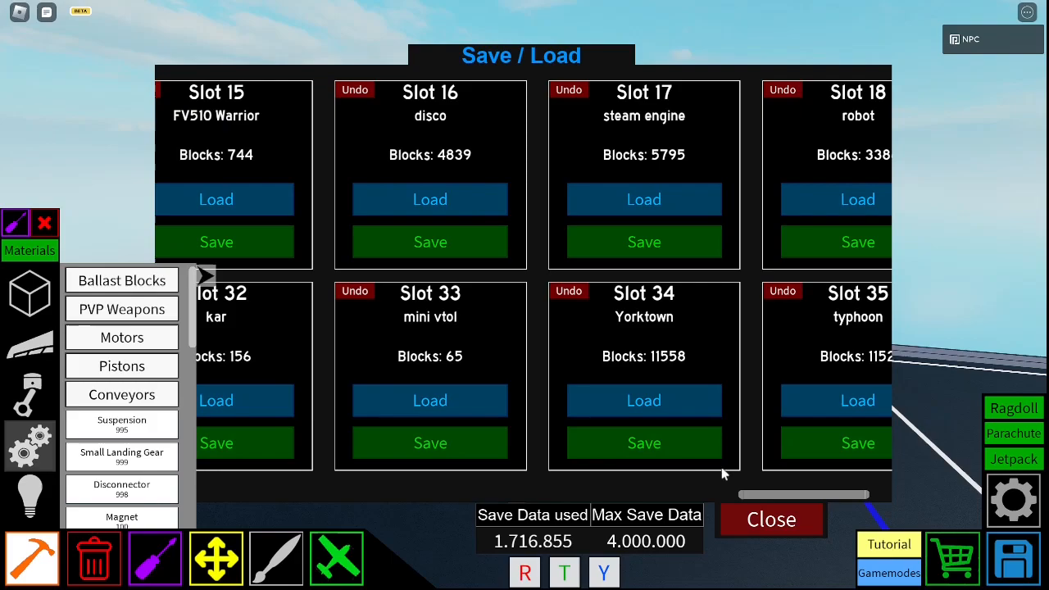
pyautogui.click(771, 520)
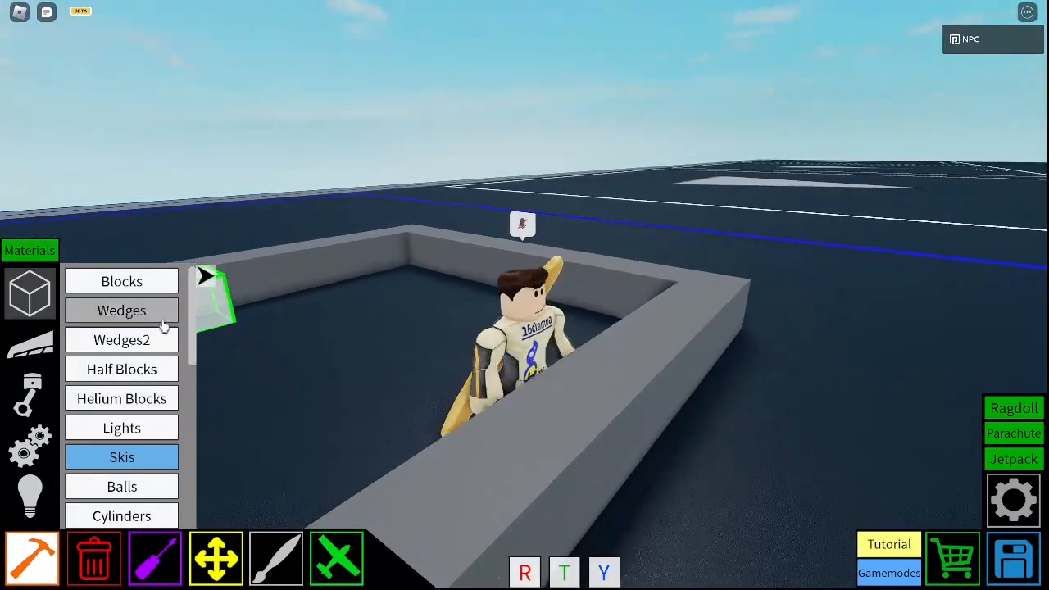
# Browse the Blocks list and place white beams lining the grey square wall
pyautogui.click(121, 309)
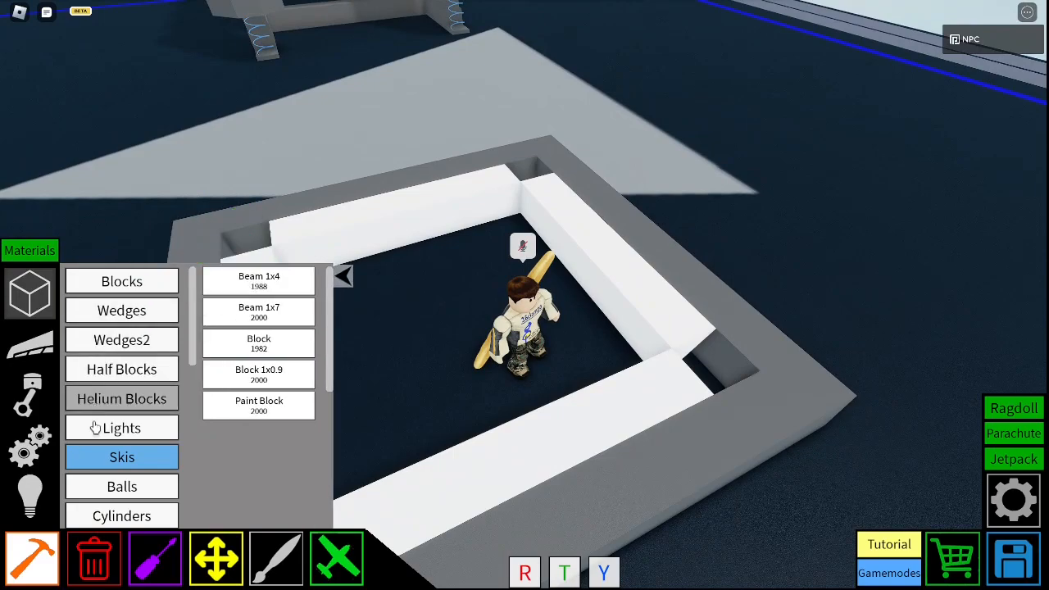
# Lift the white beam framework high above the plot with the Move tool
pyautogui.click(121, 310)
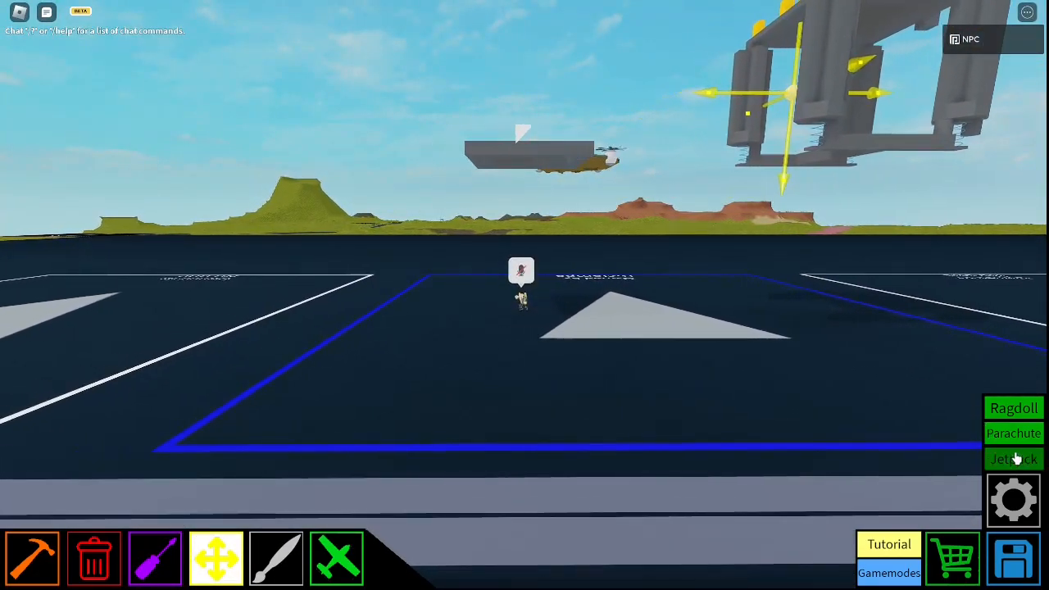
# Equip the jetpack and fly up beside the raised grey platform
pyautogui.click(1012, 459)
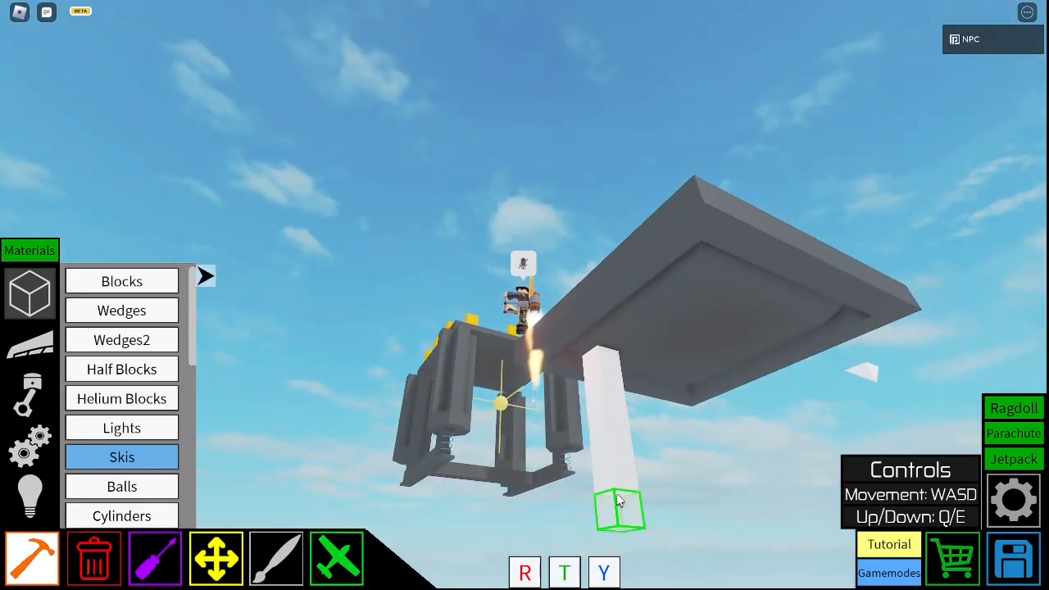
# Place four white pillar blocks under the grey slab and bring up the BrickColor palette
pyautogui.click(94, 557)
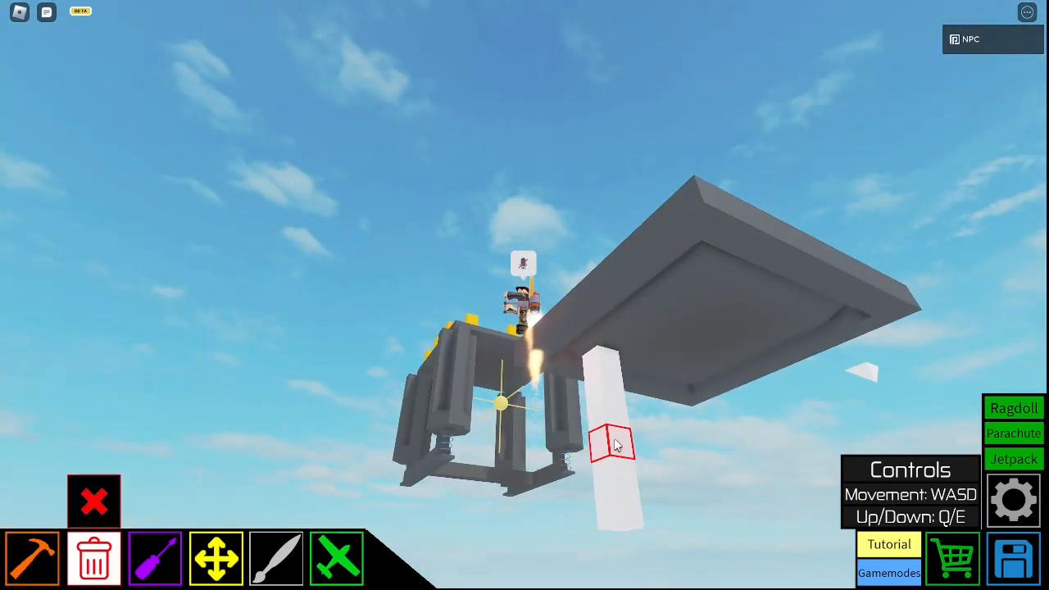
pyautogui.click(33, 557)
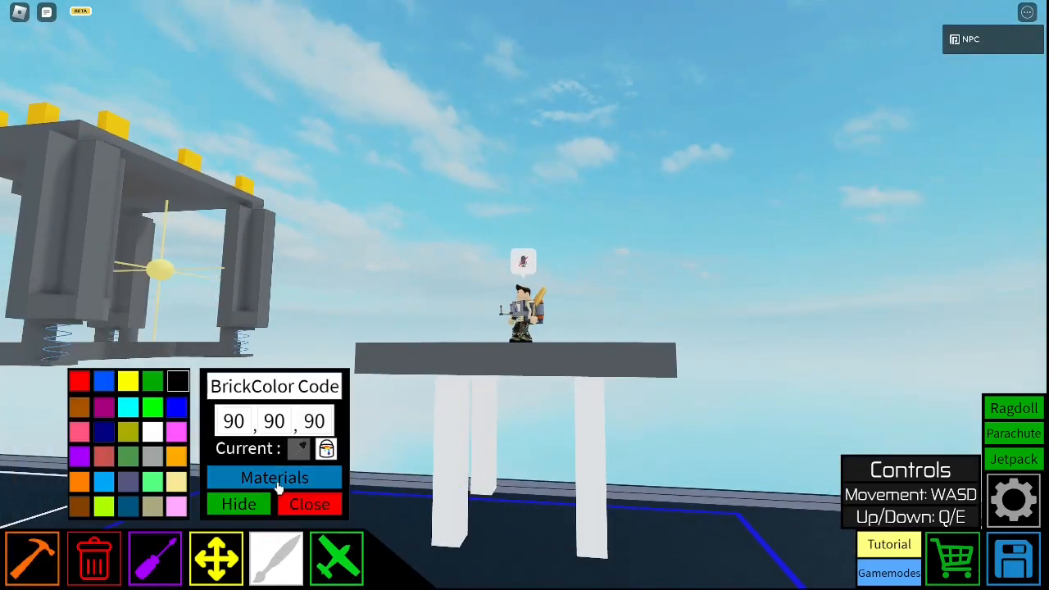
# Paint the pillars with the Fabric material and bring up a conveyor's settings
pyautogui.click(276, 477)
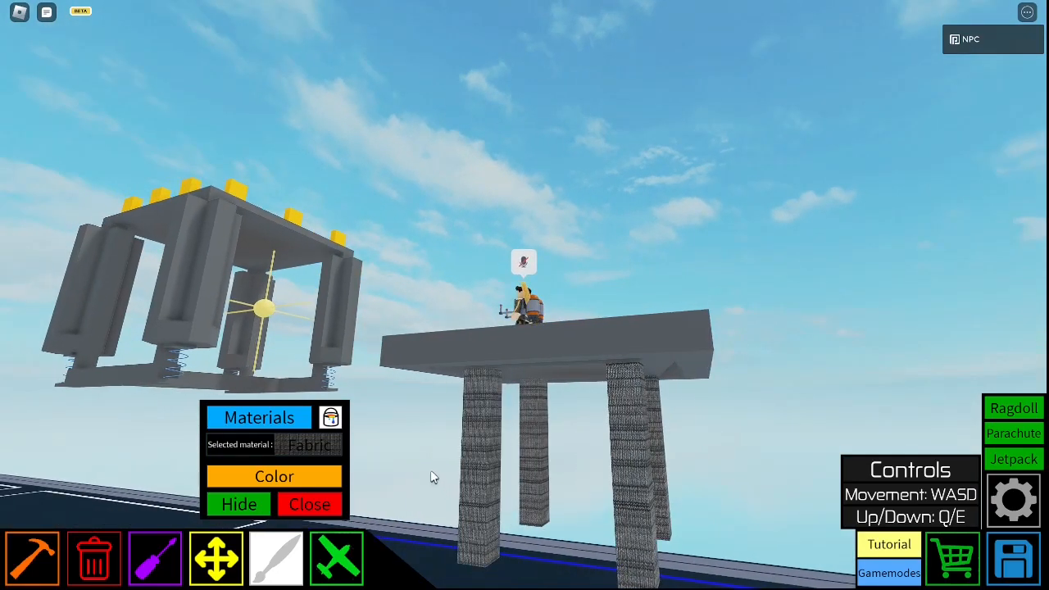
pyautogui.click(274, 475)
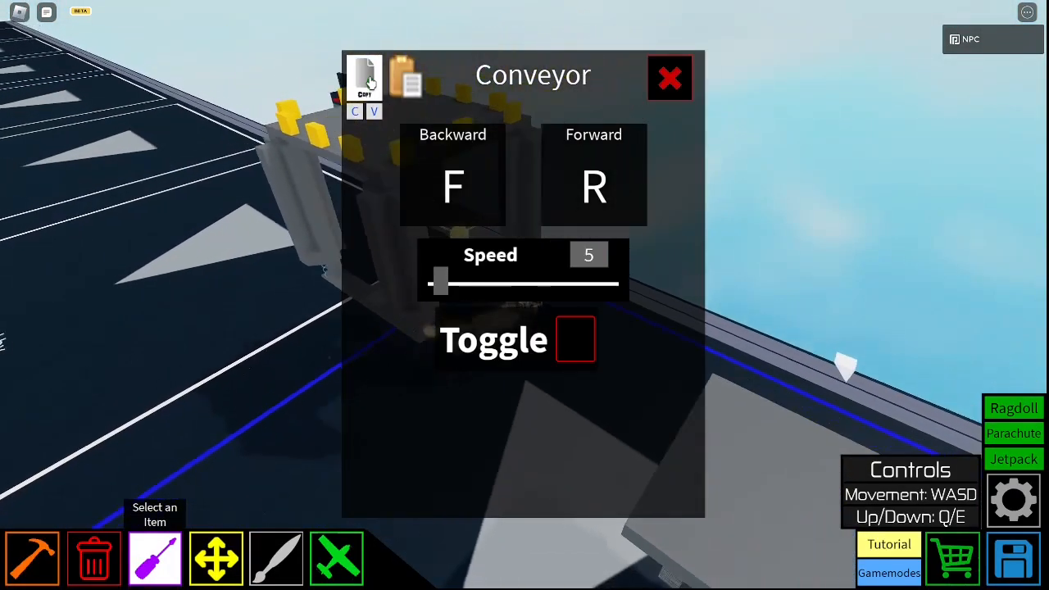
# Close the conveyor settings and show the Conveyors parts category
pyautogui.click(668, 77)
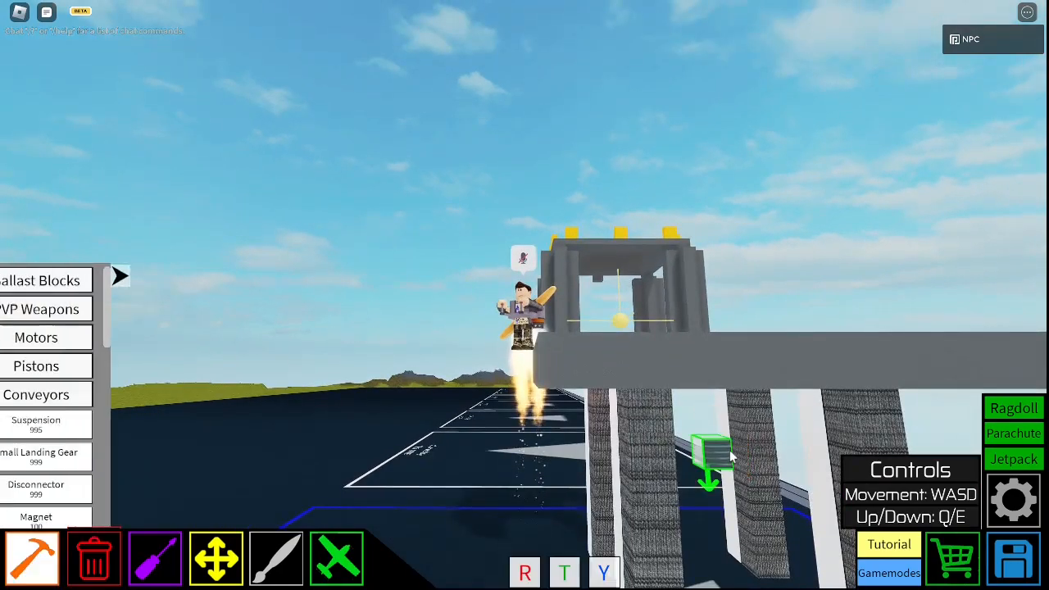
# Place conveyors around each fabric pillar beneath the grey deck
pyautogui.click(121, 275)
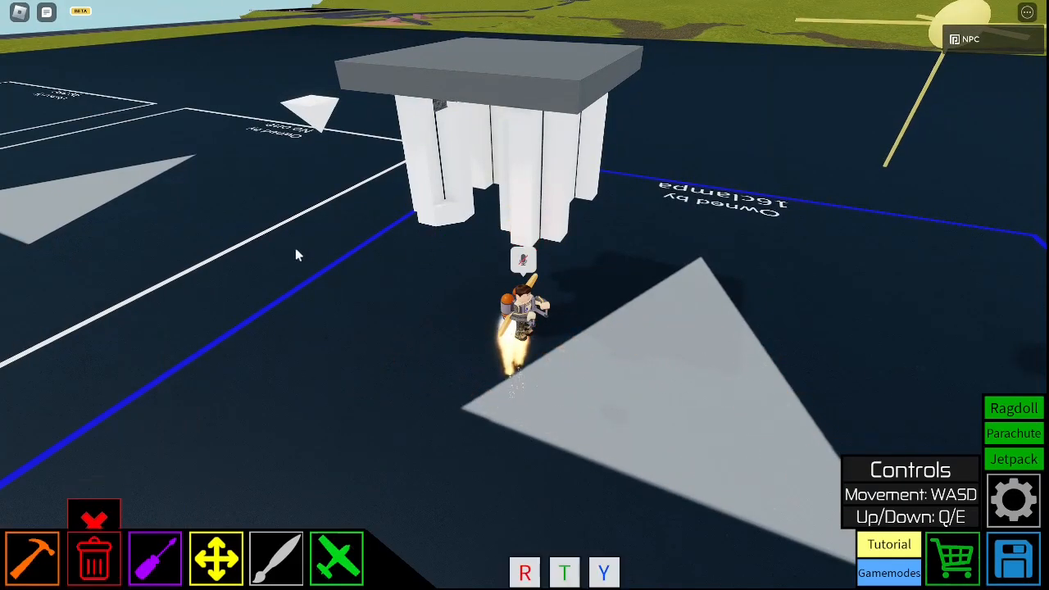
pyautogui.click(33, 557)
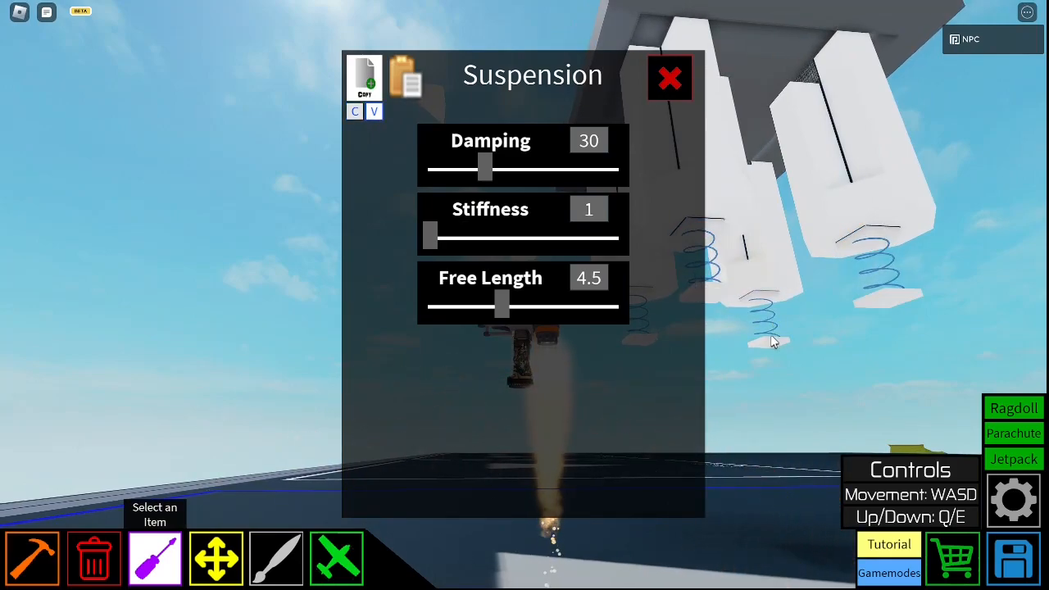
# Close the suspension settings and list the beams and blocks to place under the springs
pyautogui.click(669, 79)
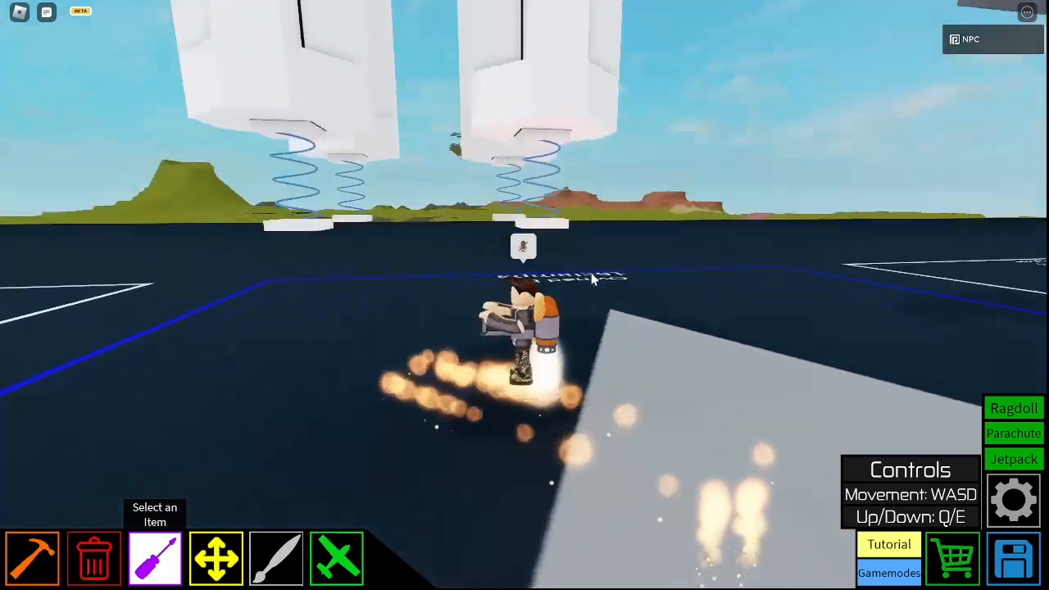
pyautogui.click(154, 557)
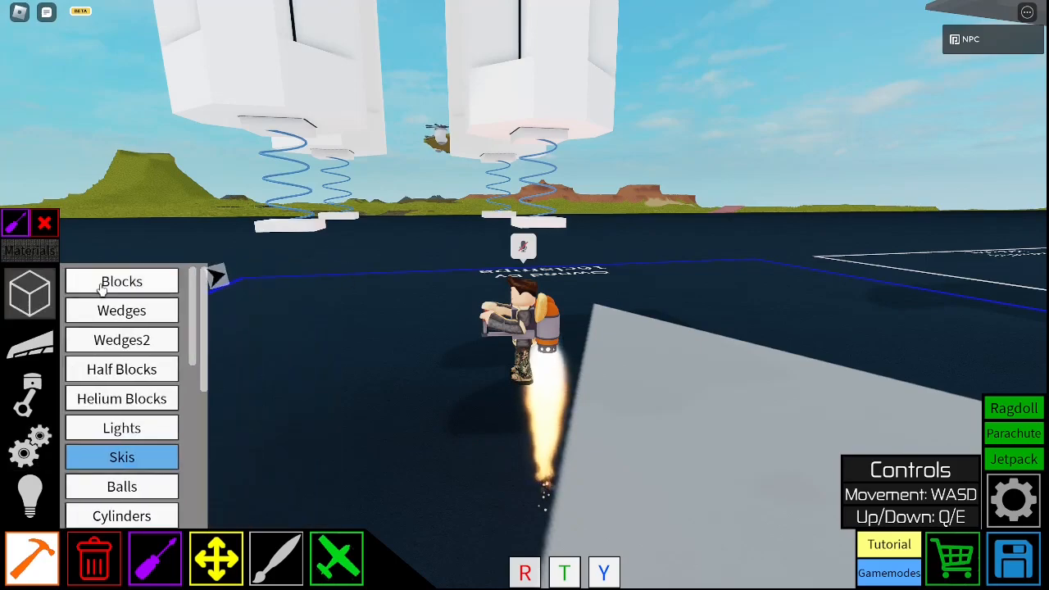
pyautogui.click(121, 282)
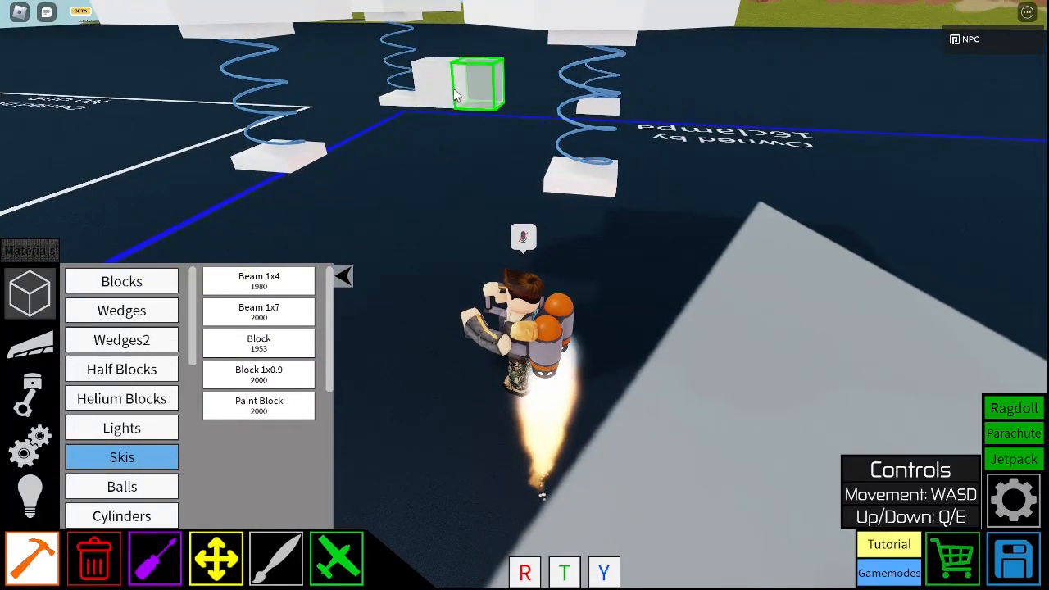